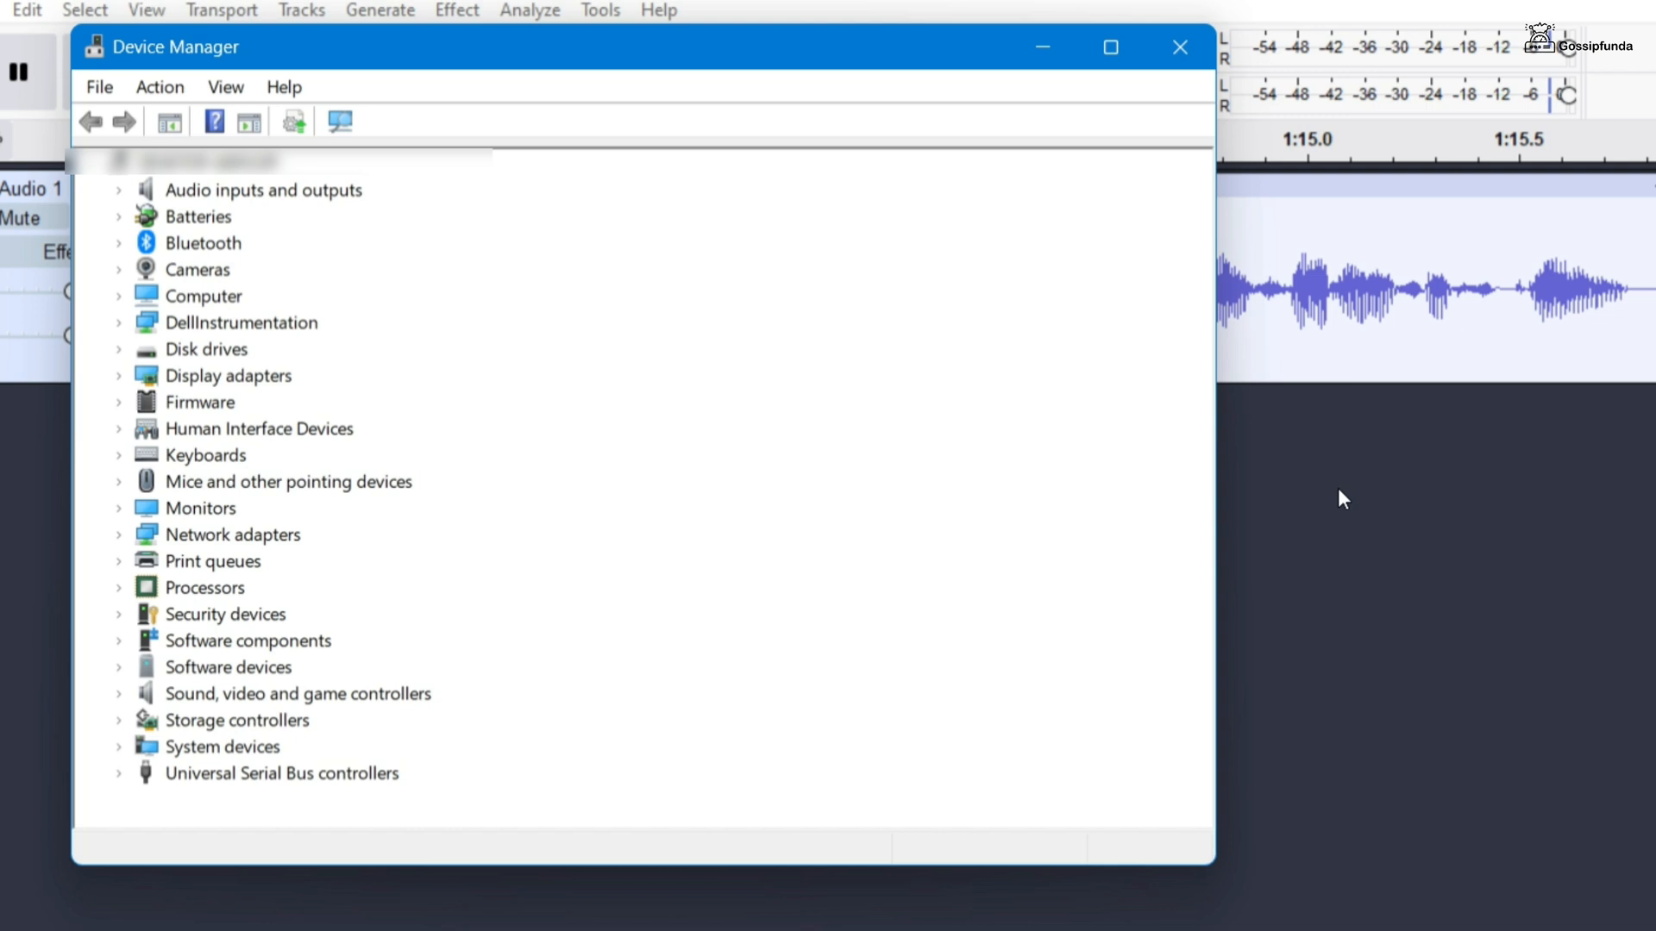
Expand Mice and other pointing devices and show the first HID-compliant mouse's Properties
{"action": "left_click", "coordinate": [203, 295]}
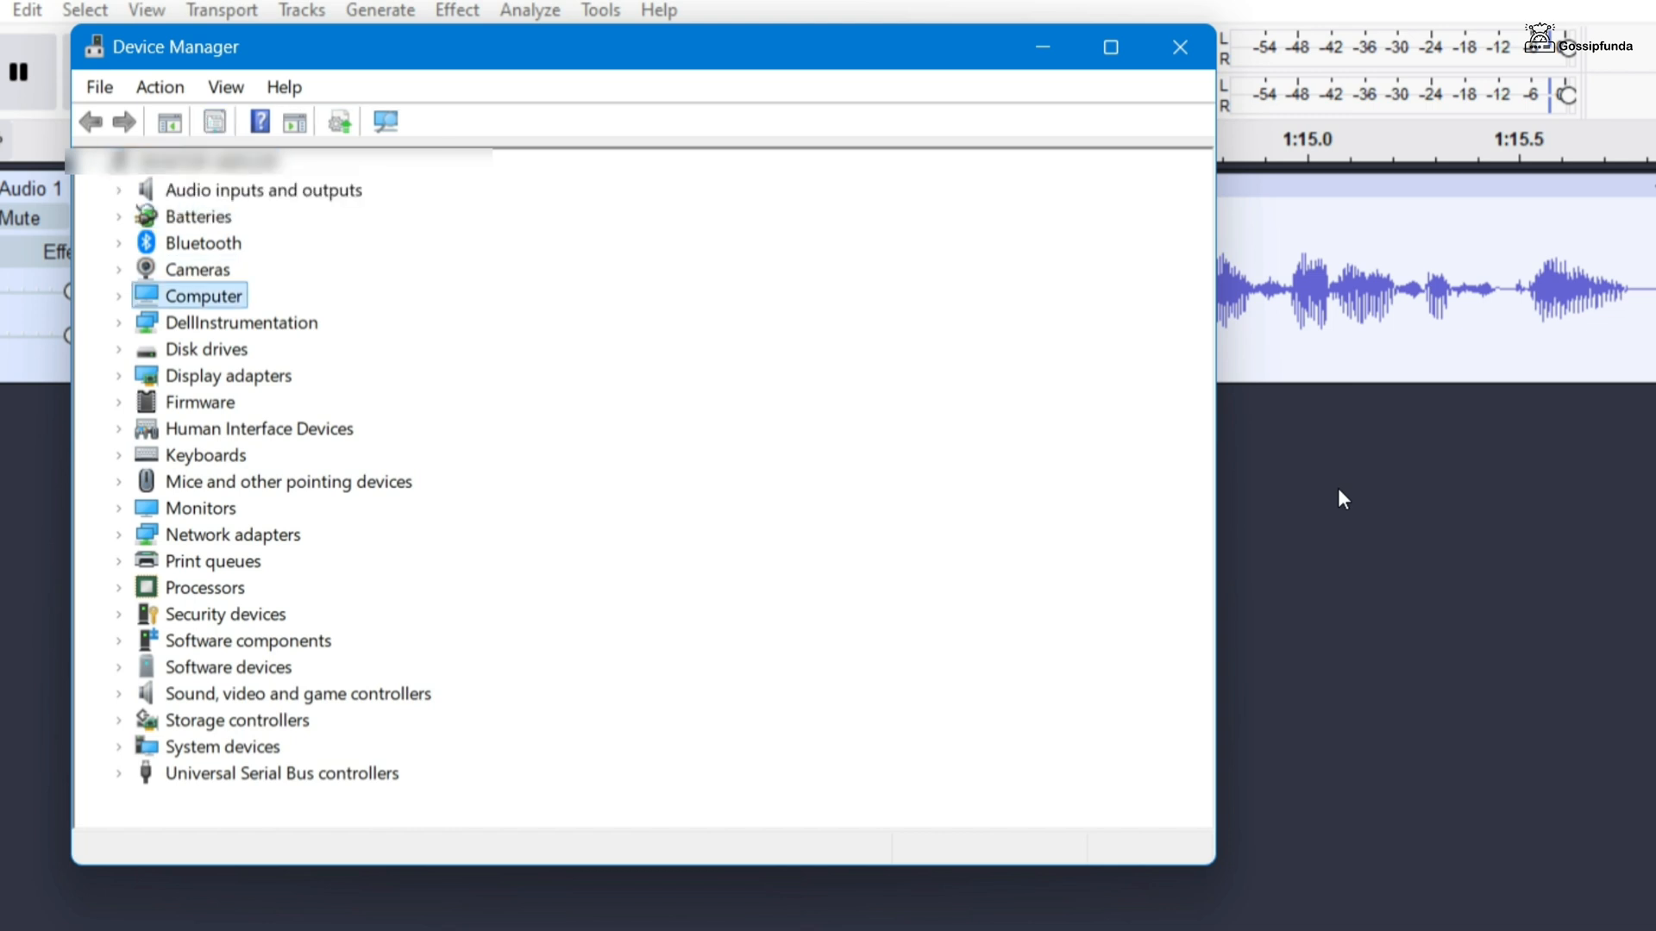
{"action": "left_click", "coordinate": [288, 481]}
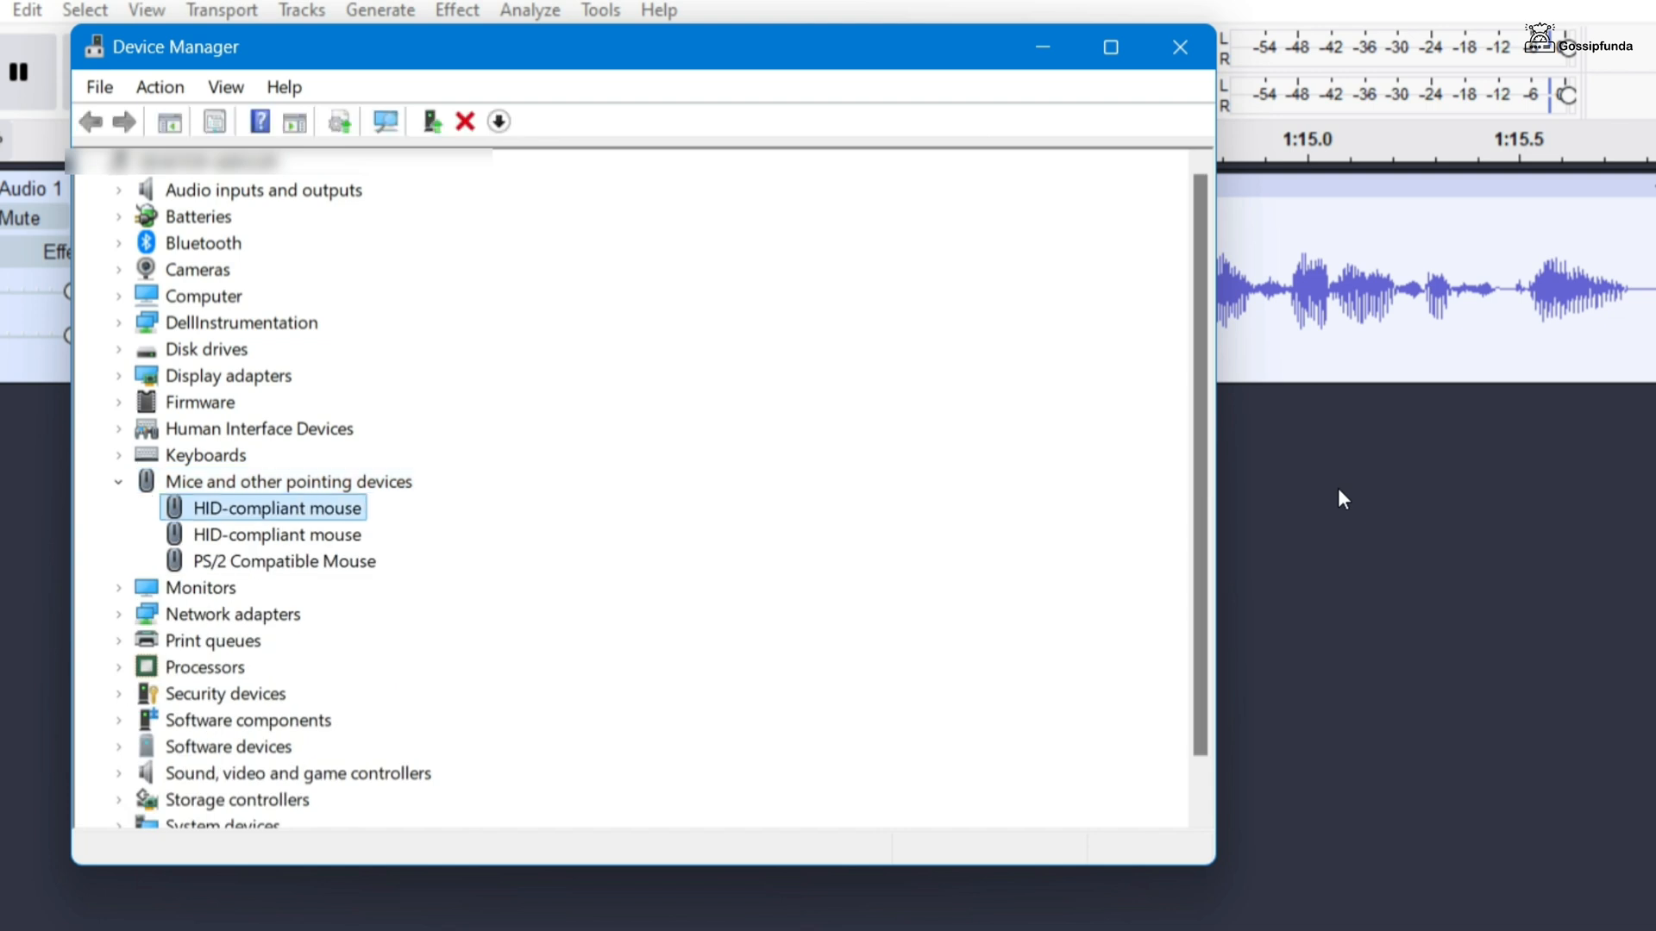
{"action": "double_click", "coordinate": [277, 507]}
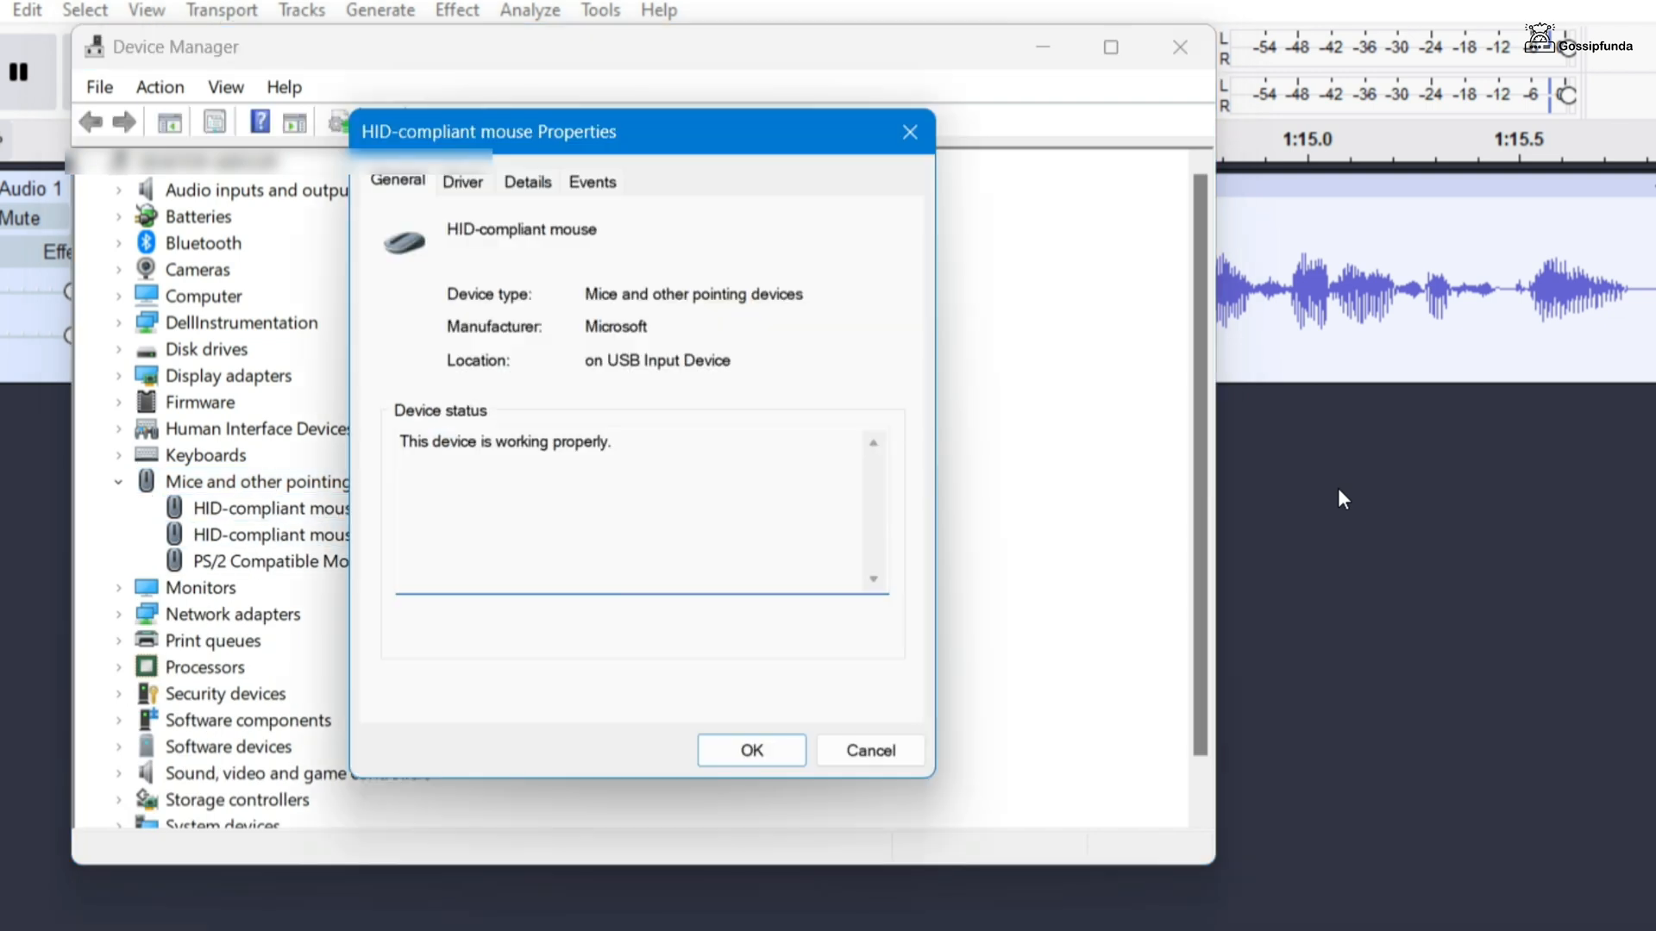